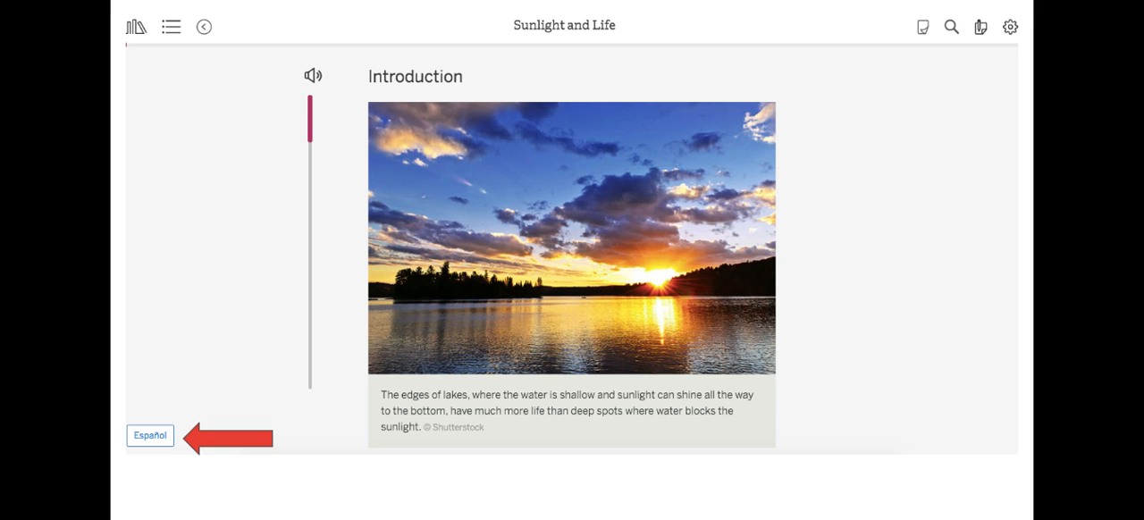
pyautogui.moveTo(313, 75)
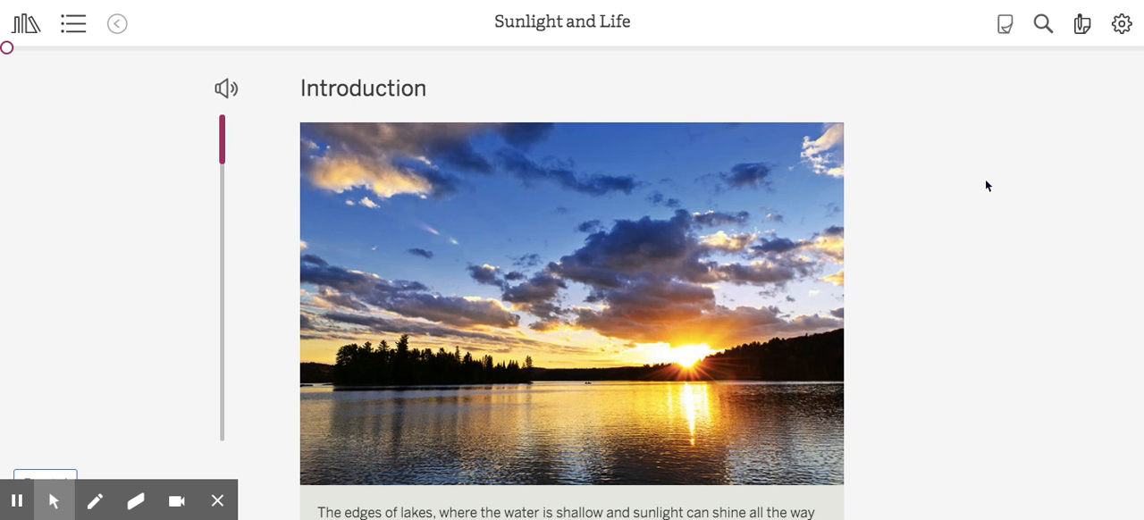
# - Scroll past the introduction photo to the lake paragraph and energy storage passages
pyautogui.scroll(-3)
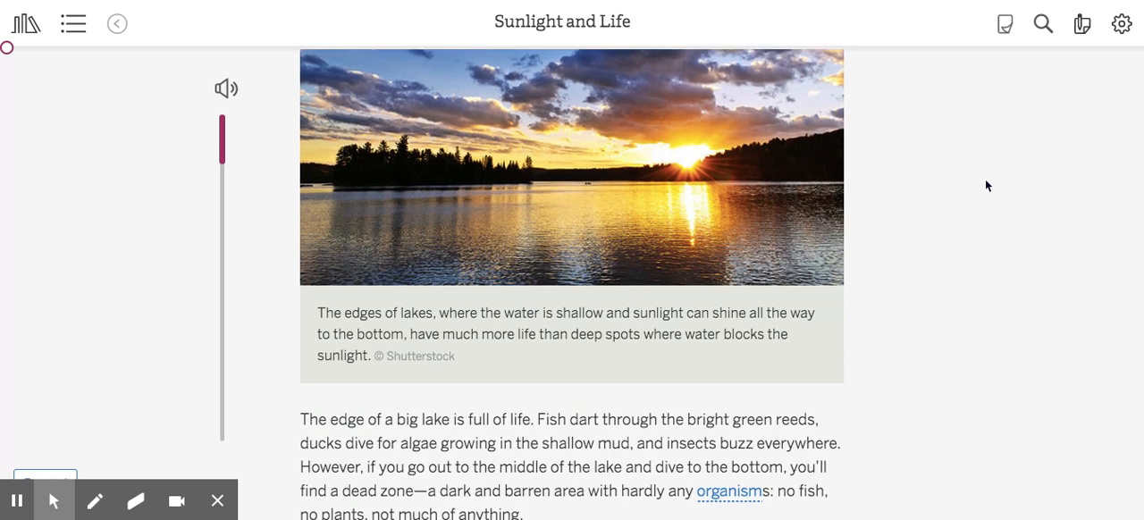
pyautogui.scroll(-3)
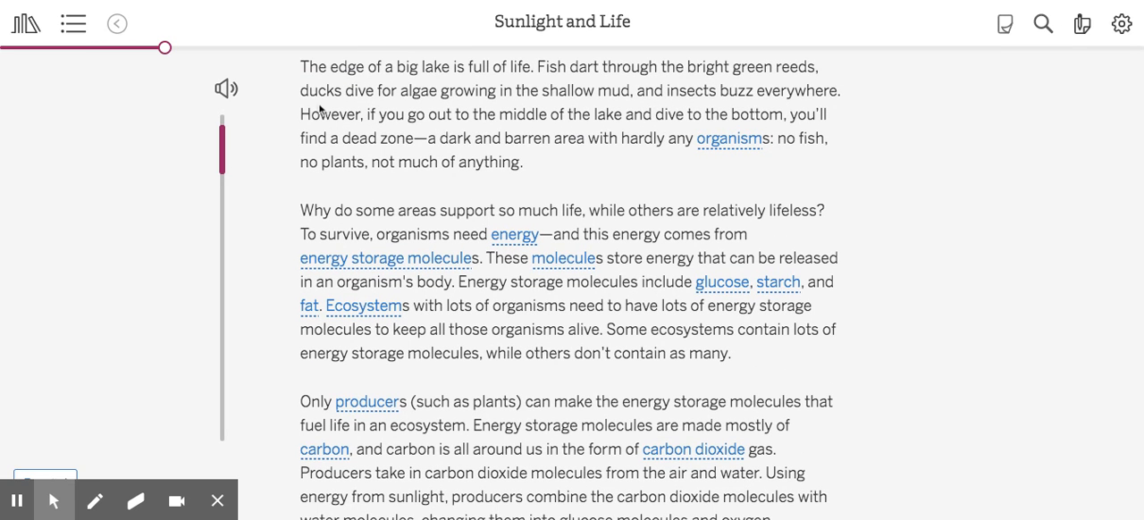
pyautogui.moveTo(492, 83)
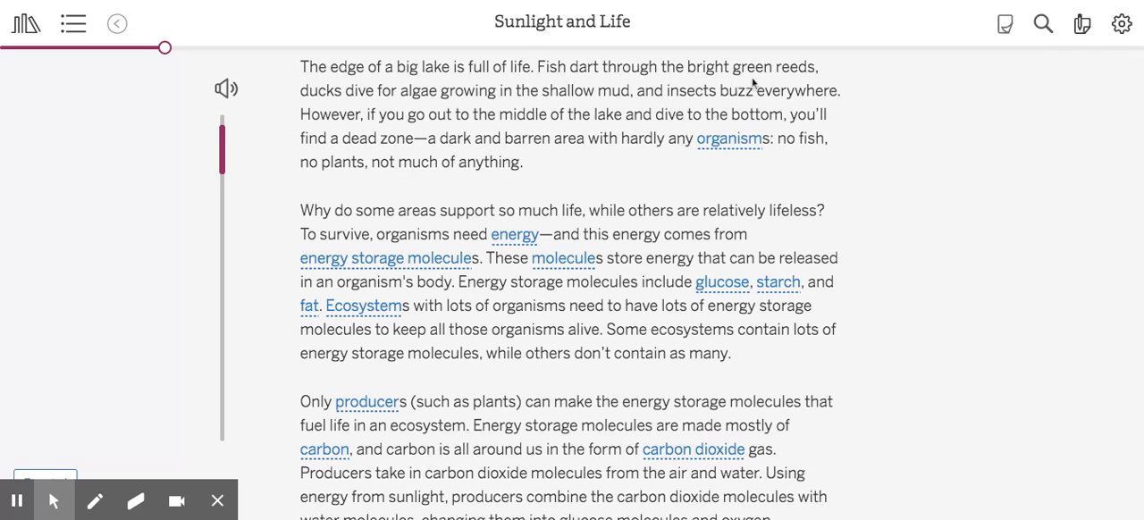
pyautogui.moveTo(391, 112)
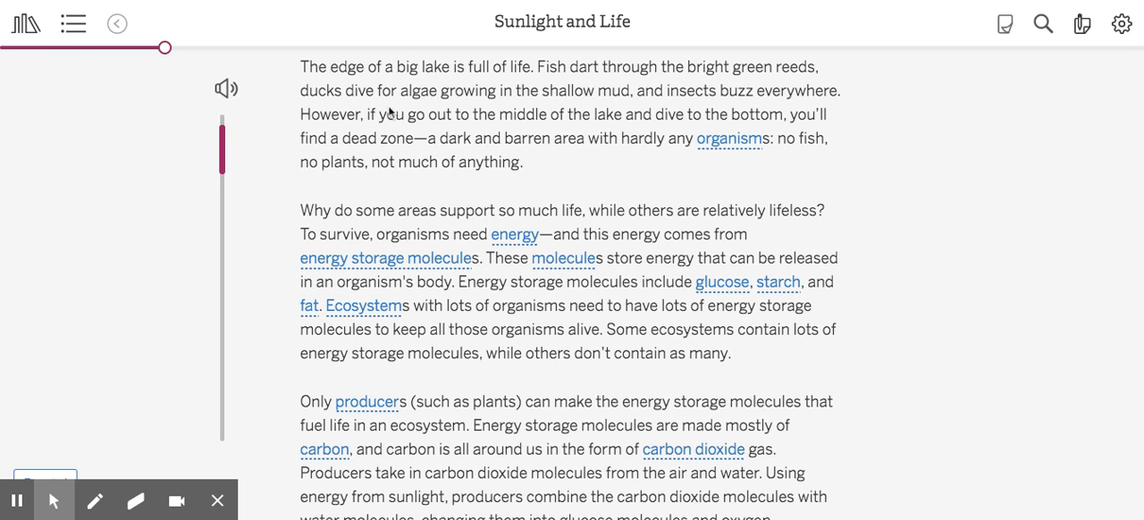
pyautogui.moveTo(690, 115)
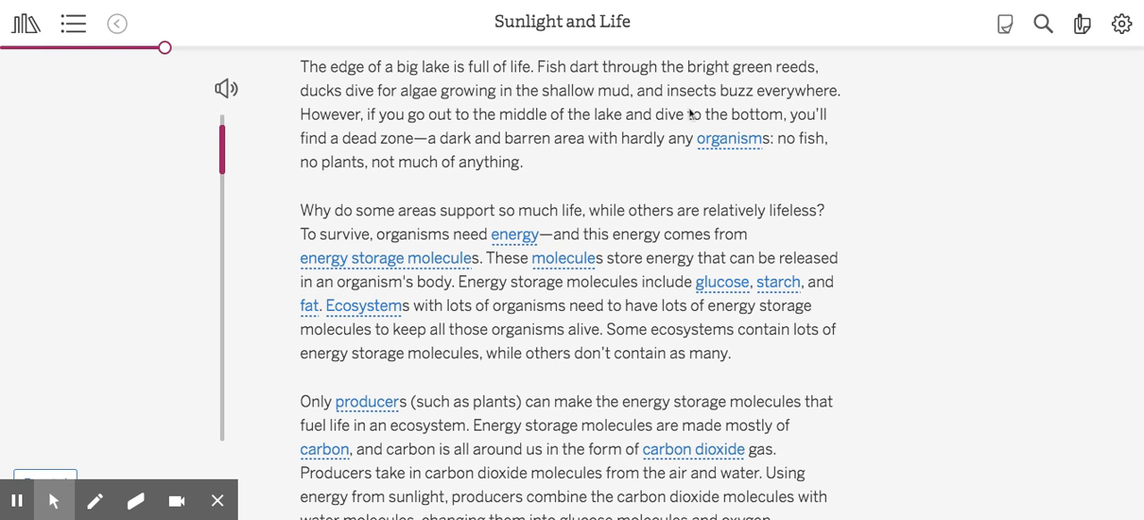
pyautogui.moveTo(804, 106)
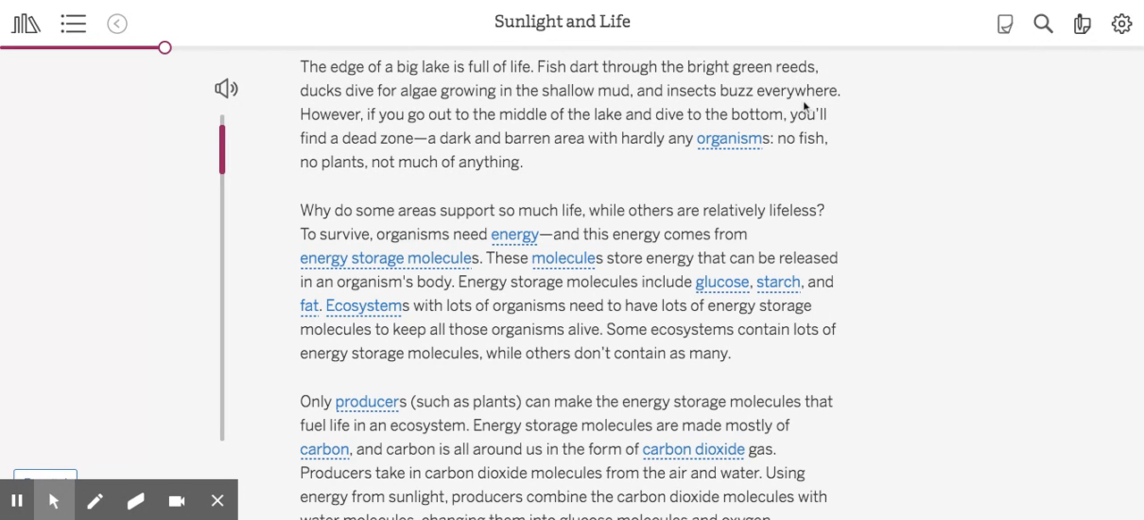
pyautogui.moveTo(516, 134)
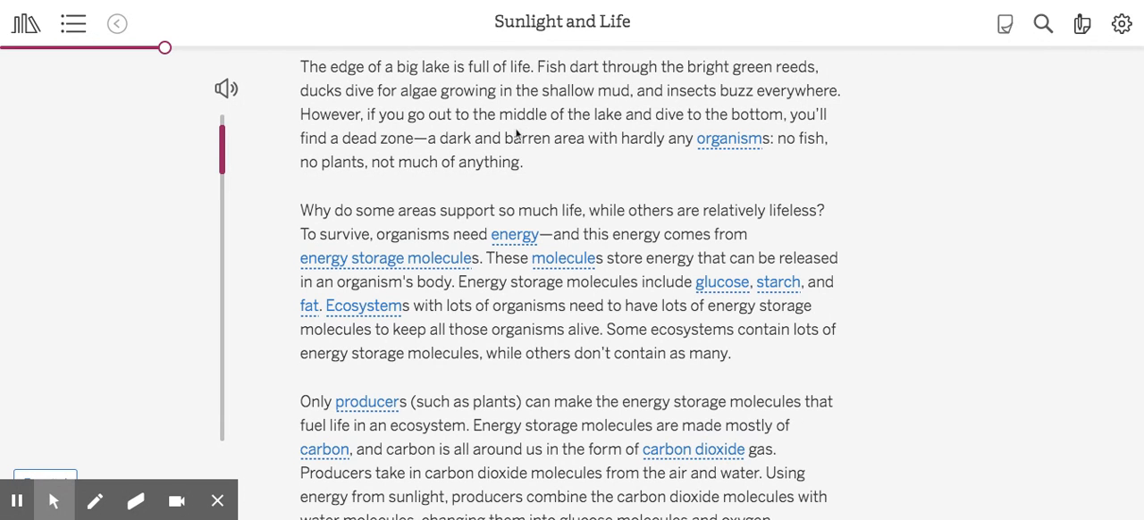
pyautogui.moveTo(831, 138)
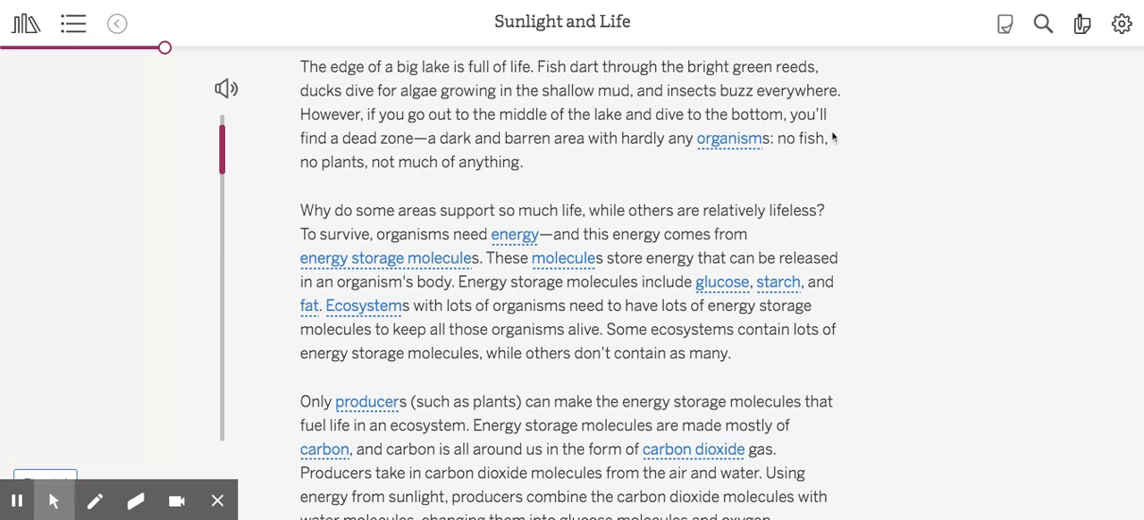
pyautogui.moveTo(452, 152)
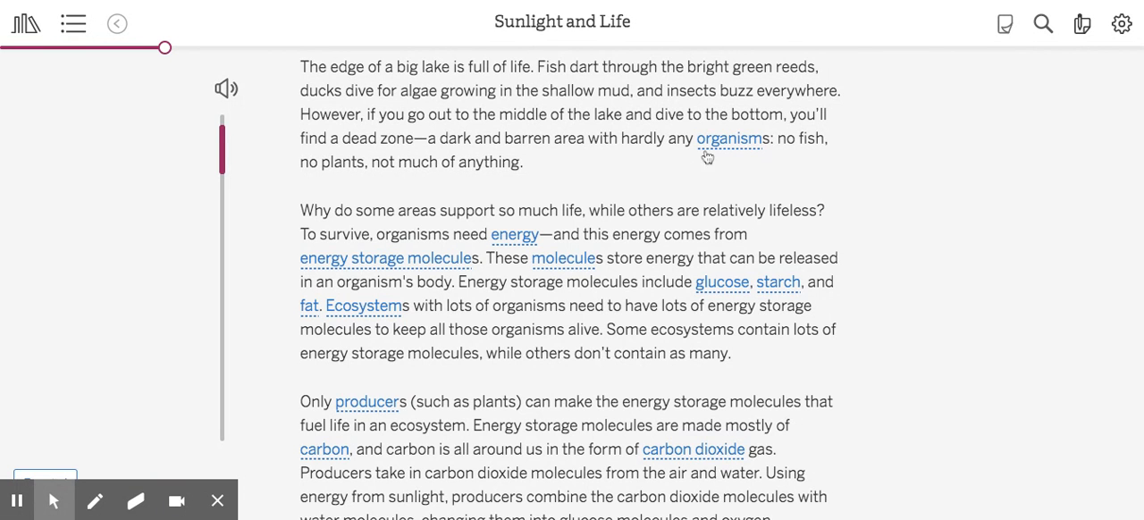
pyautogui.moveTo(239, 207)
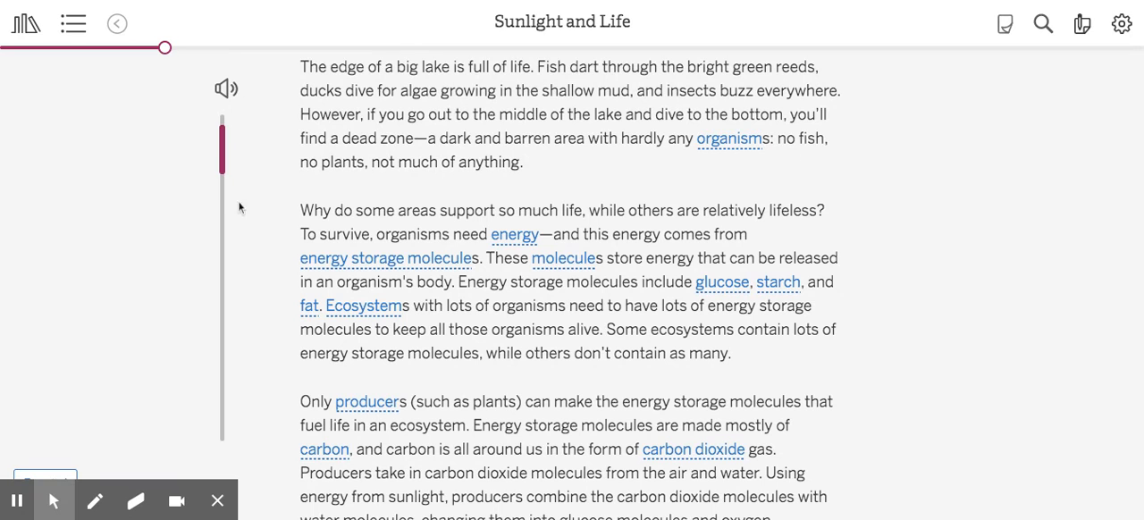
pyautogui.moveTo(532, 181)
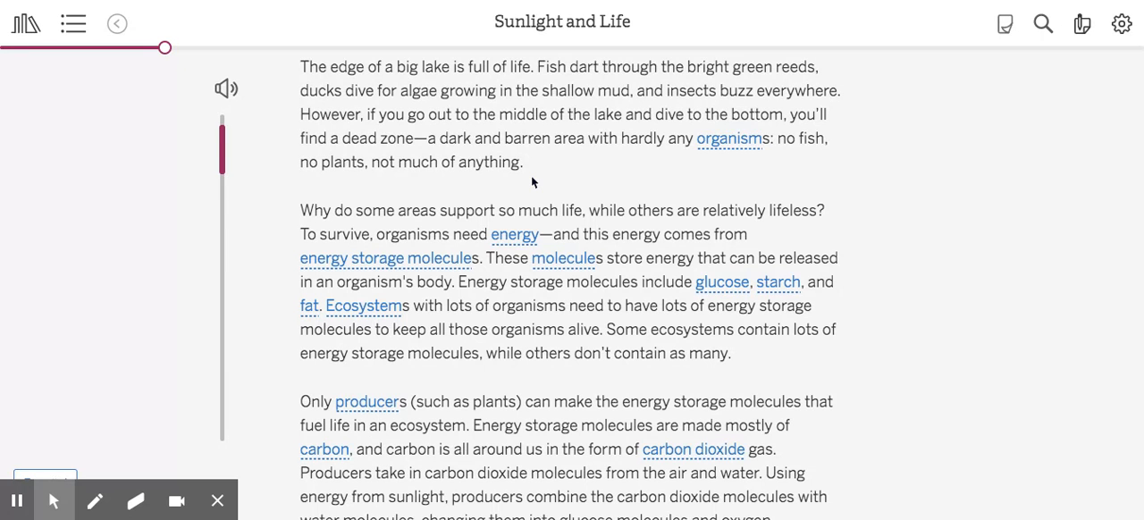
pyautogui.moveTo(489, 166)
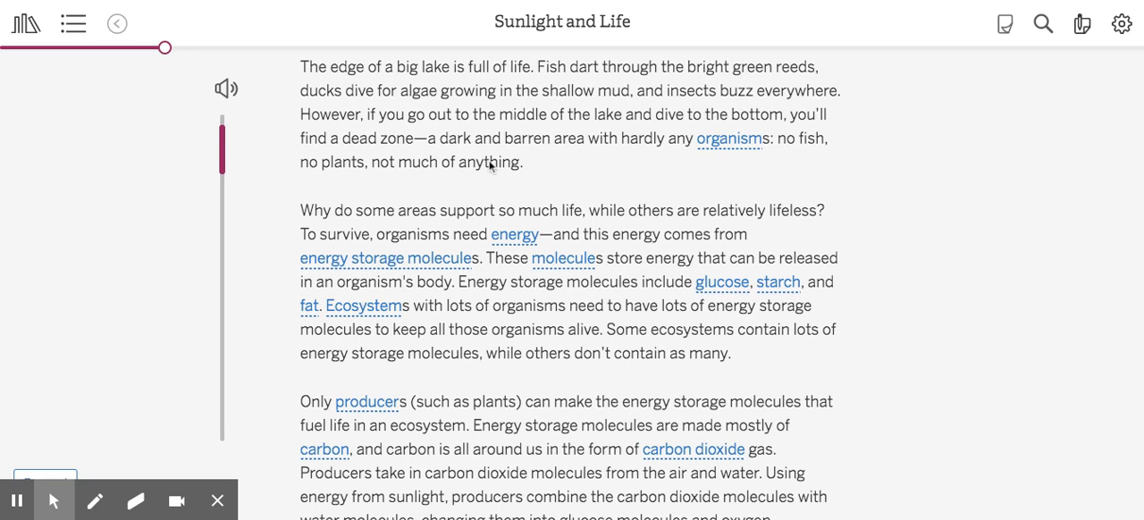
# - Highlight 'anything' and save the note 'Sum: More organisms live near edges than in the center'
pyautogui.doubleClick(491, 162)
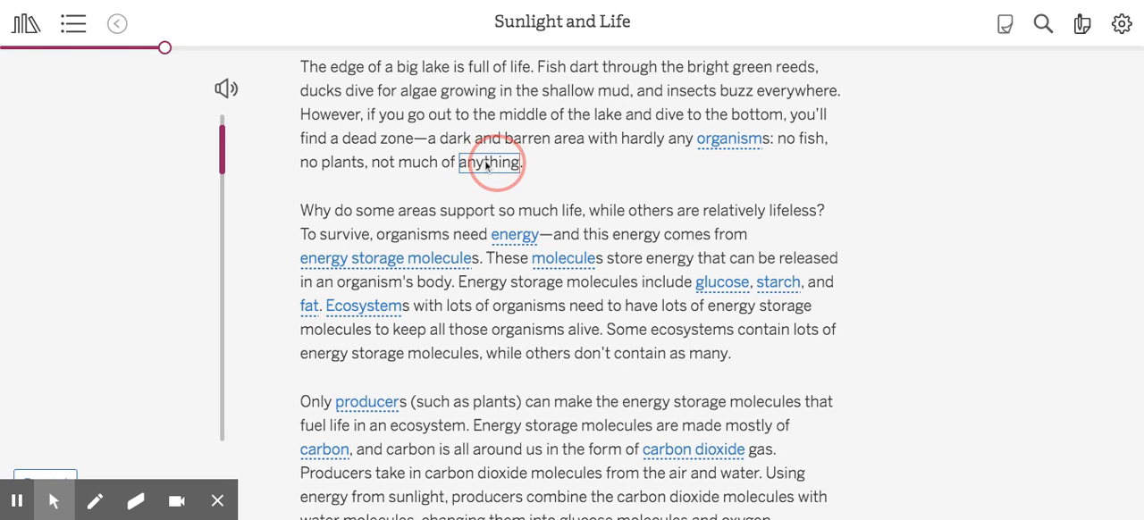
pyautogui.click(488, 161)
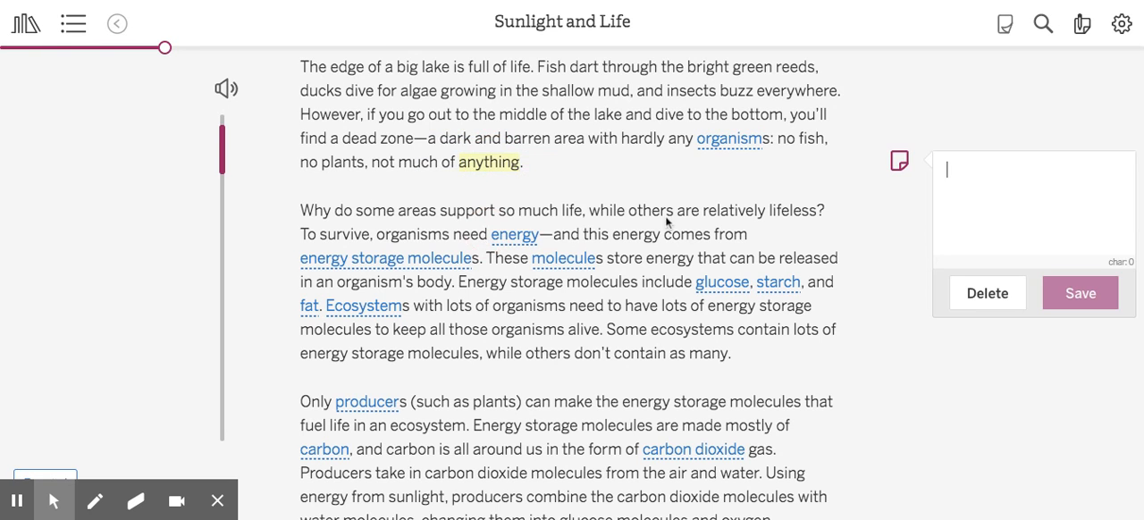
pyautogui.write('Sum:')
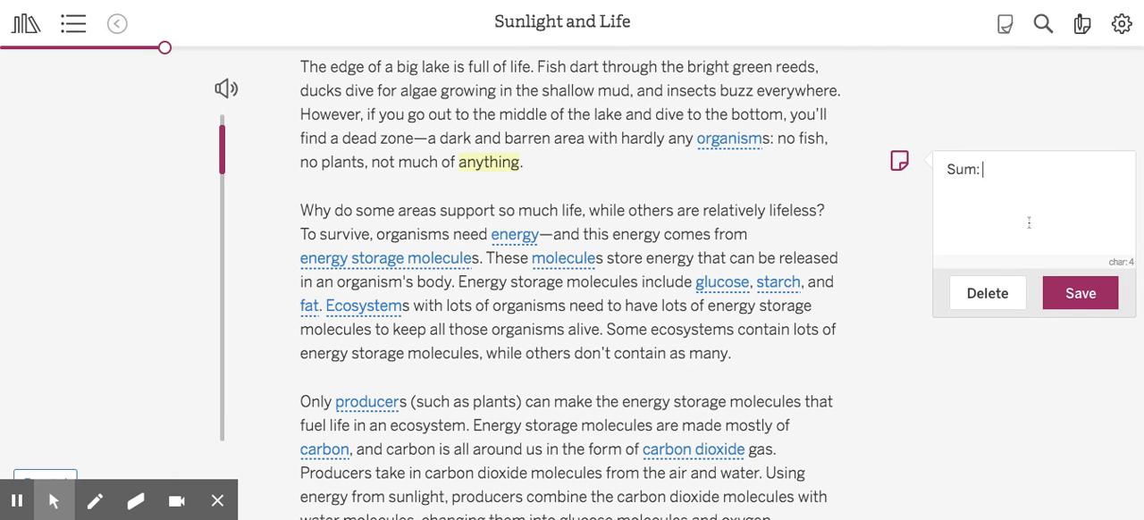
pyautogui.write('More o')
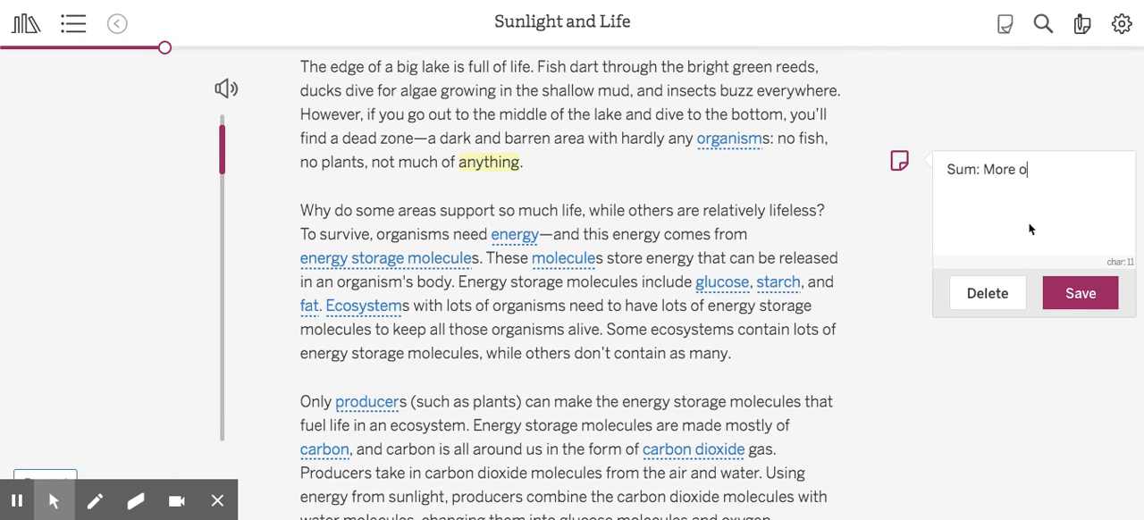
pyautogui.write('rganisms live near the edges of the lake')
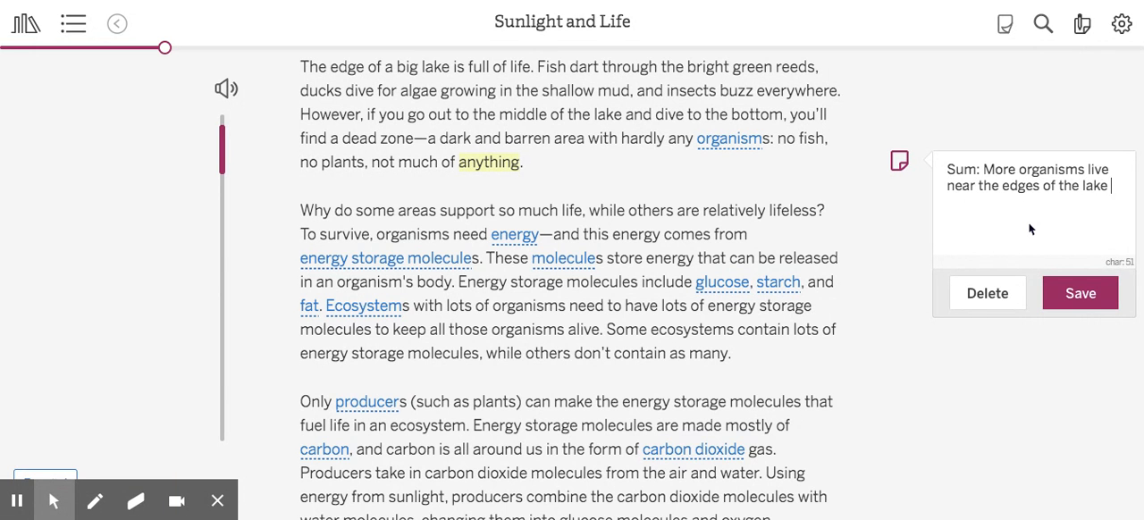
pyautogui.write('than in the cen')
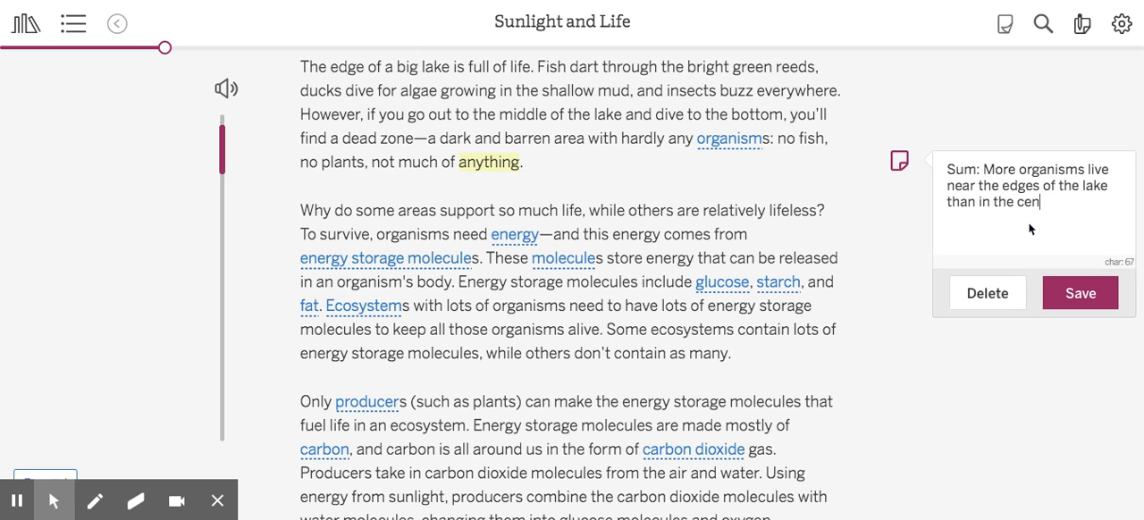
pyautogui.click(1079, 292)
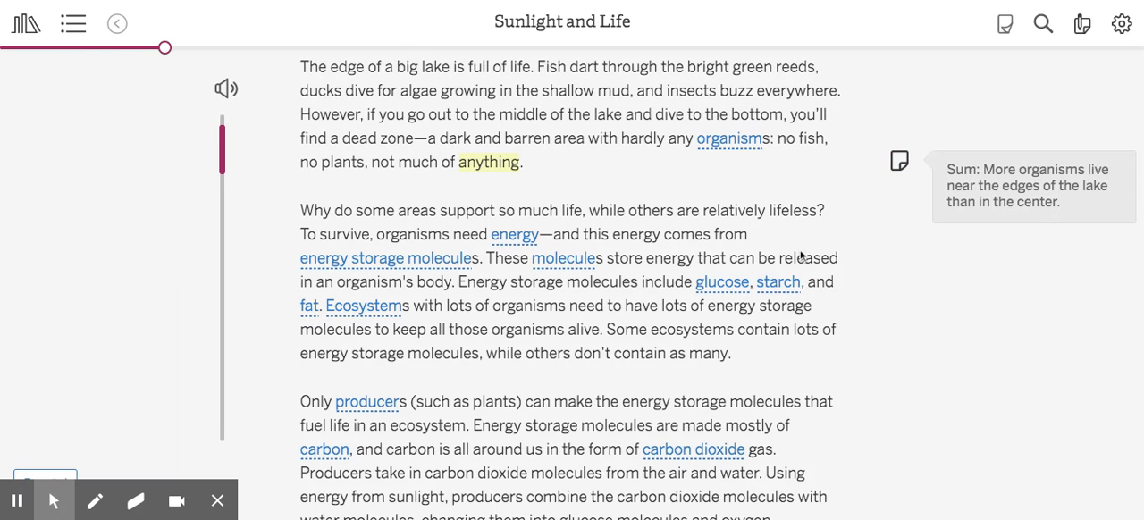
pyautogui.scroll(-3)
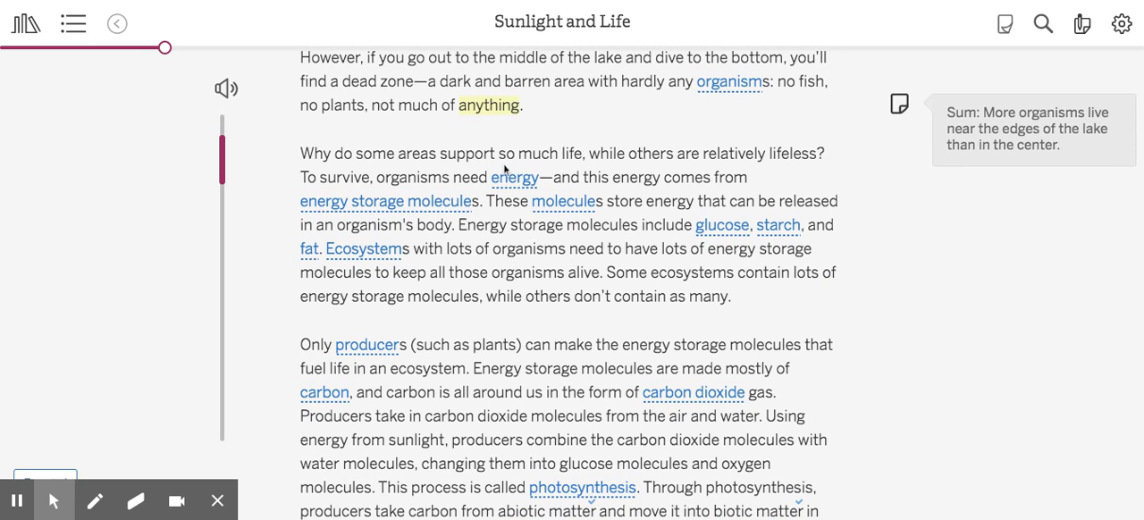
pyautogui.moveTo(766, 168)
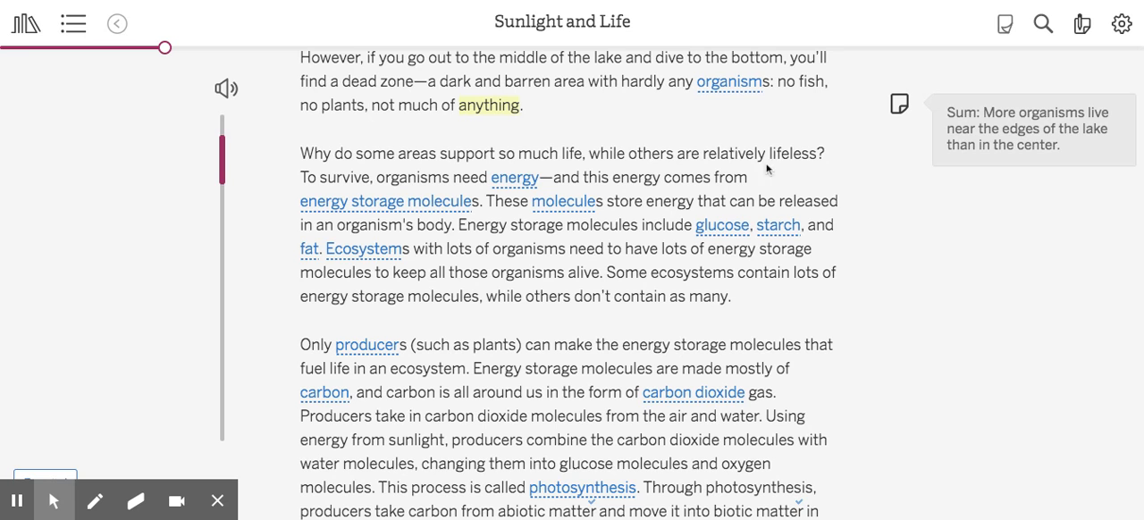
pyautogui.moveTo(337, 198)
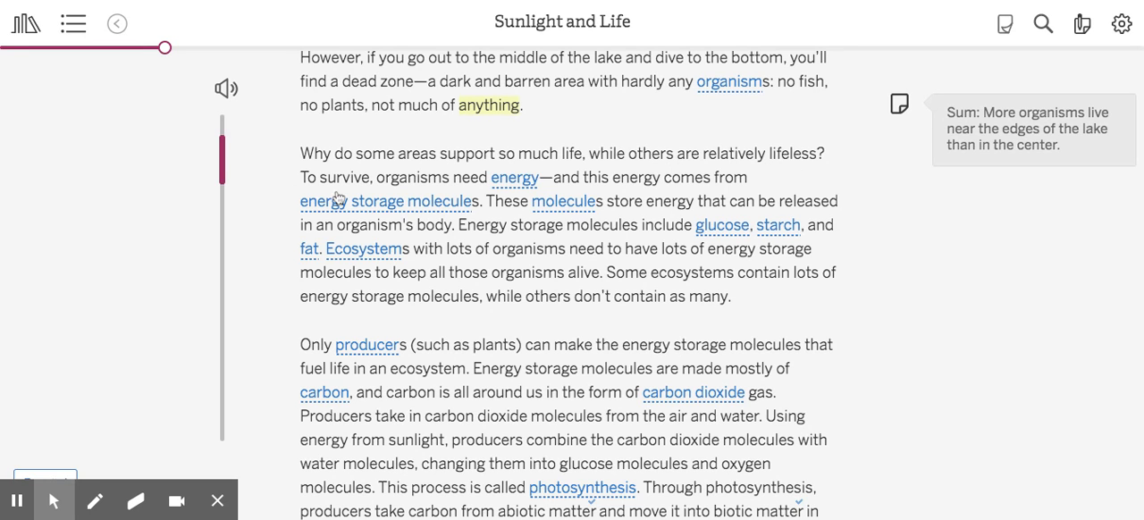
pyautogui.moveTo(632, 192)
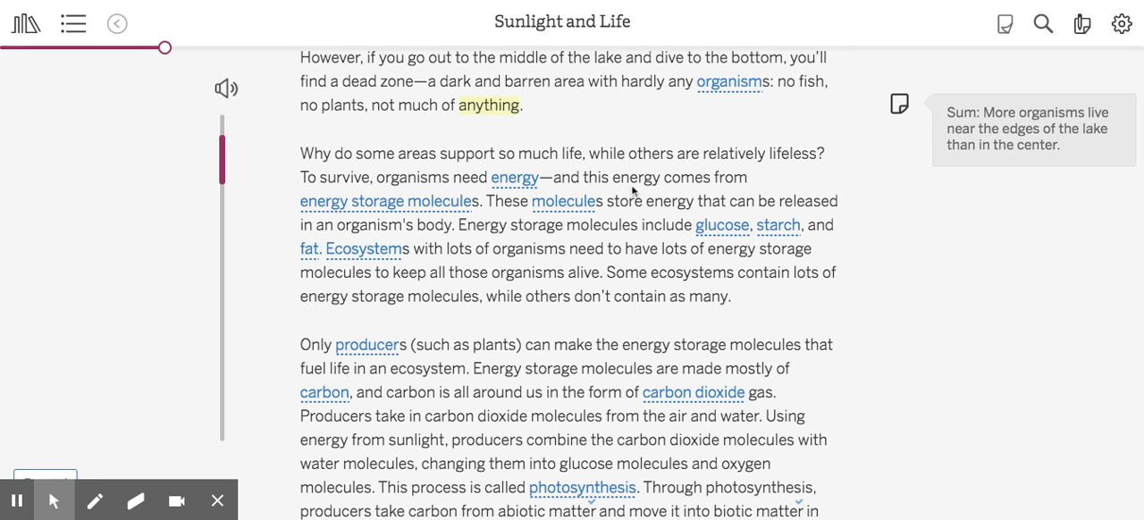
pyautogui.moveTo(445, 226)
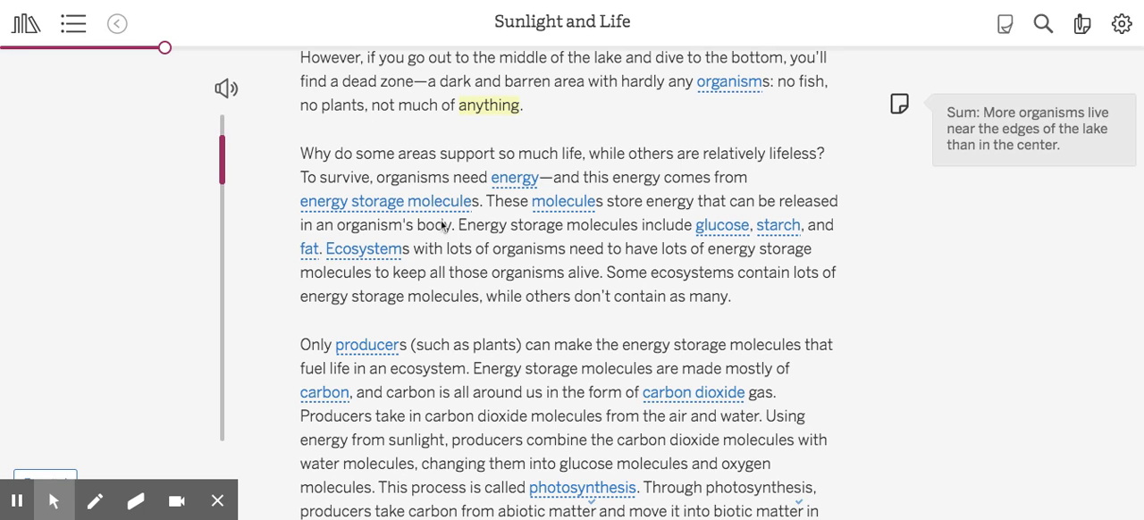
pyautogui.moveTo(644, 213)
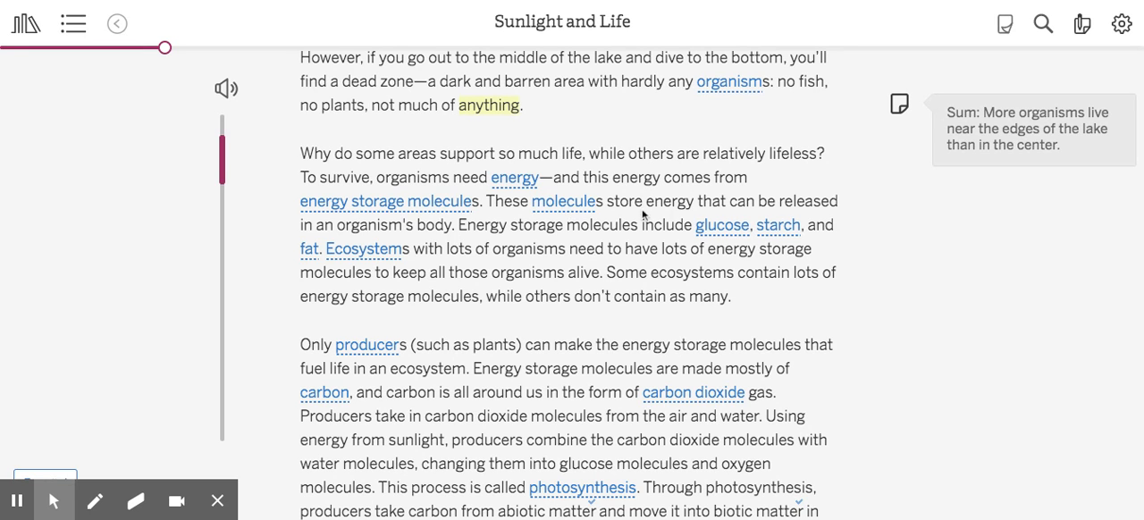
pyautogui.moveTo(375, 243)
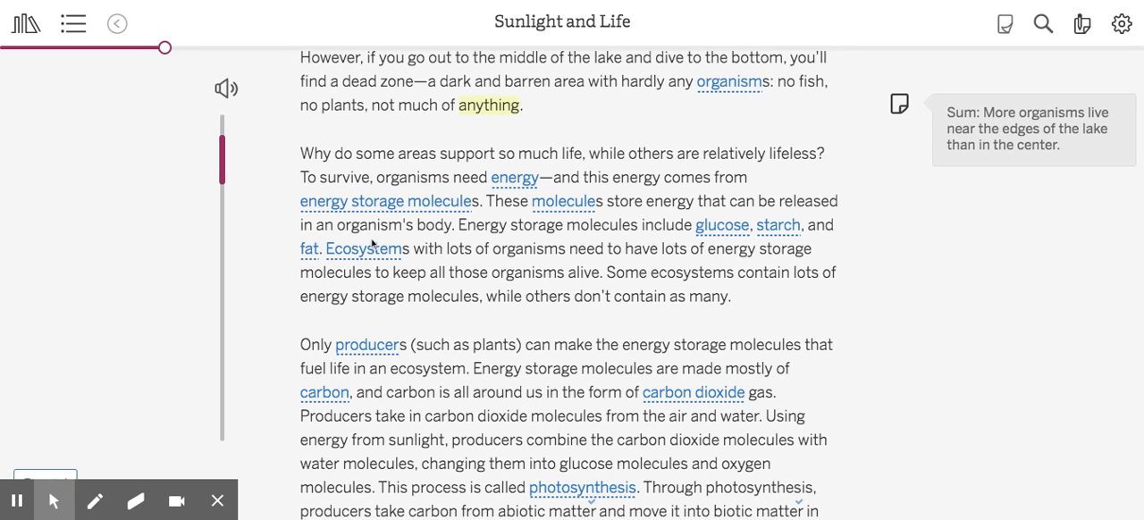
pyautogui.moveTo(592, 236)
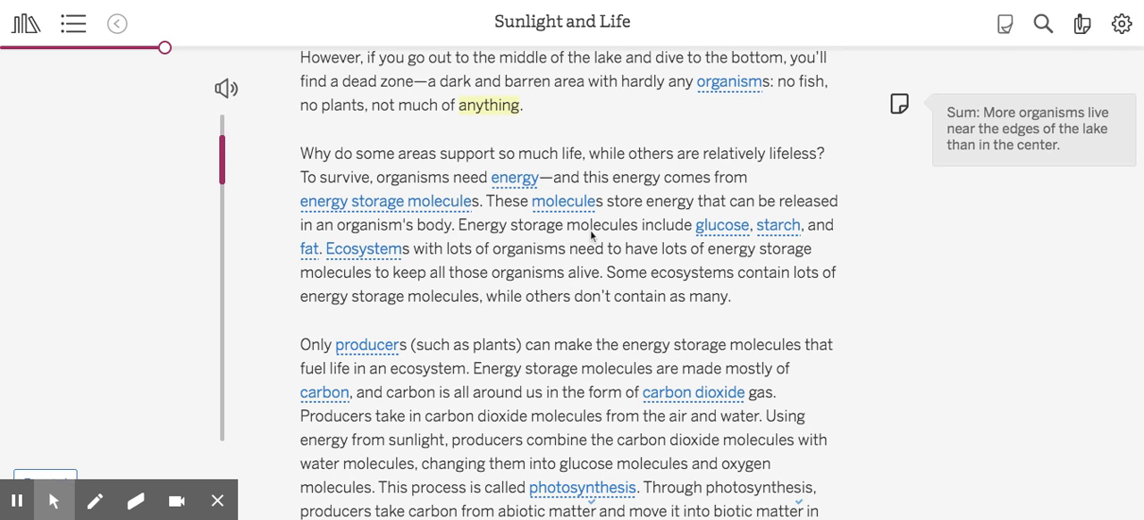
pyautogui.moveTo(762, 241)
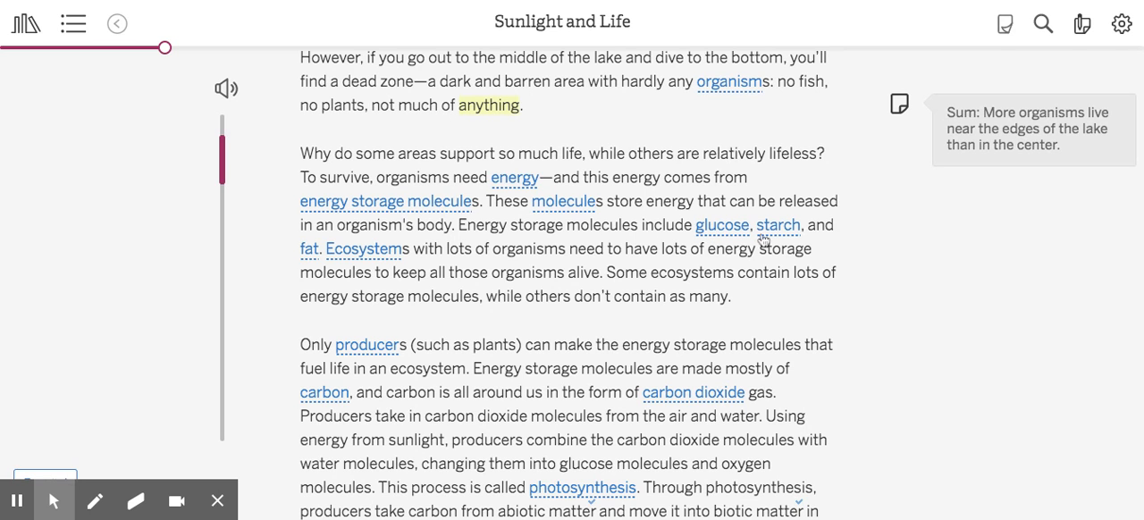
pyautogui.moveTo(365, 268)
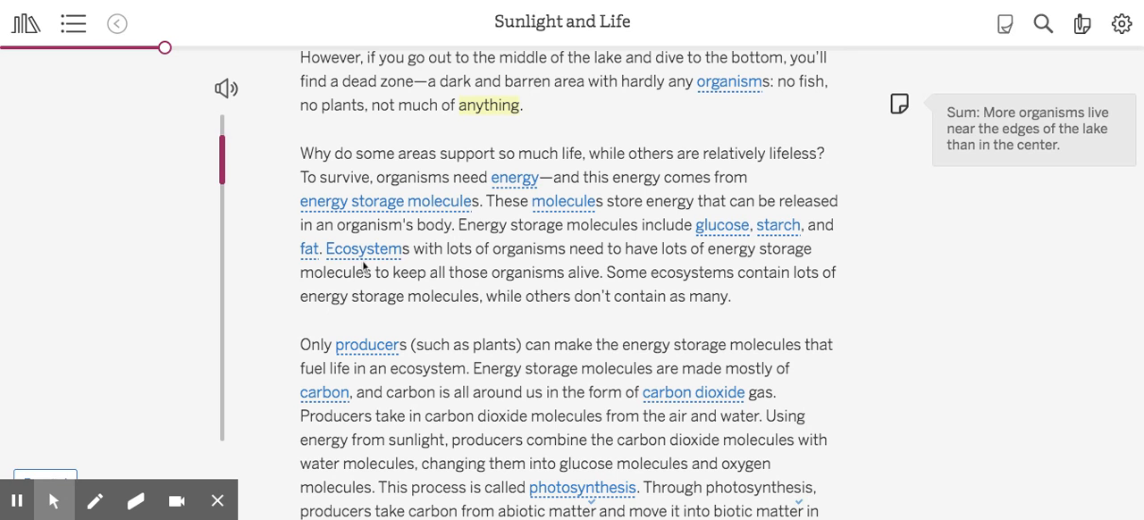
pyautogui.moveTo(614, 264)
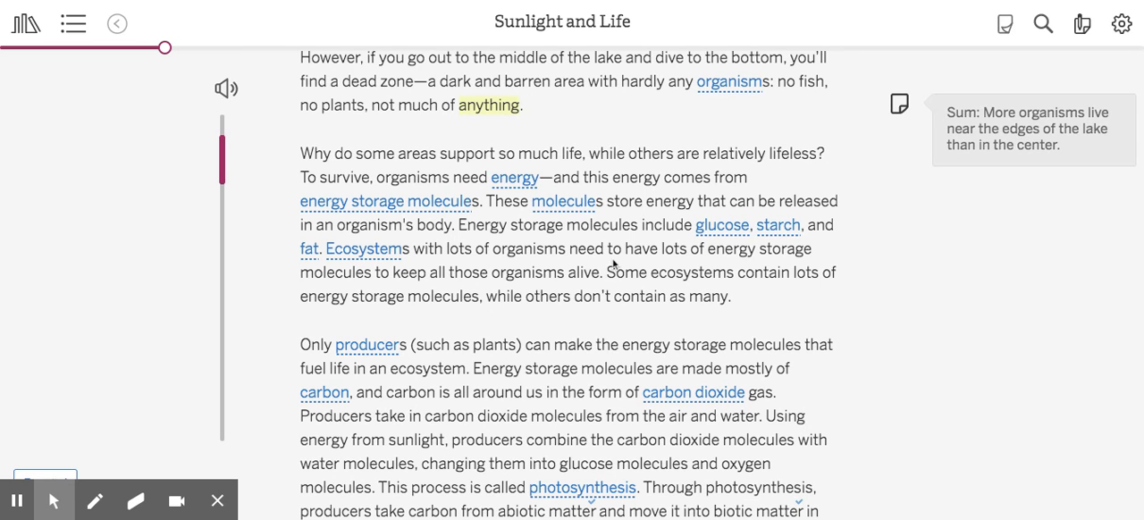
pyautogui.moveTo(373, 300)
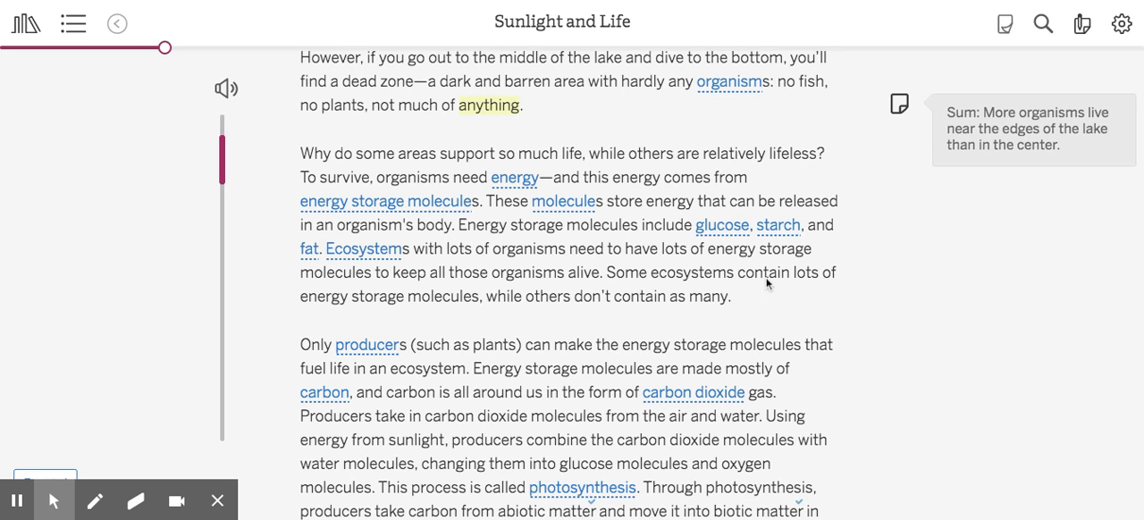
pyautogui.moveTo(512, 310)
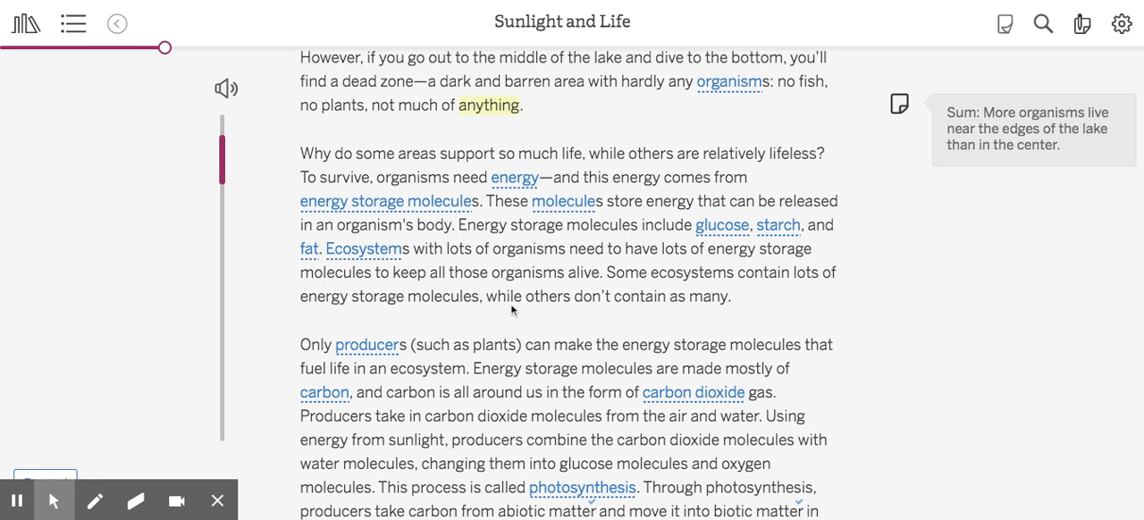
pyautogui.moveTo(785, 310)
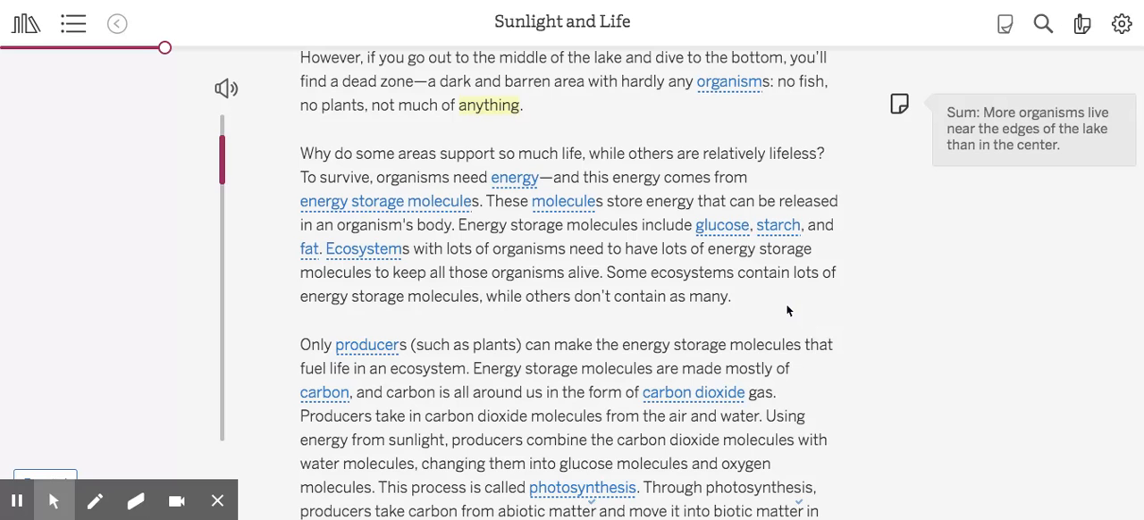
pyautogui.moveTo(706, 301)
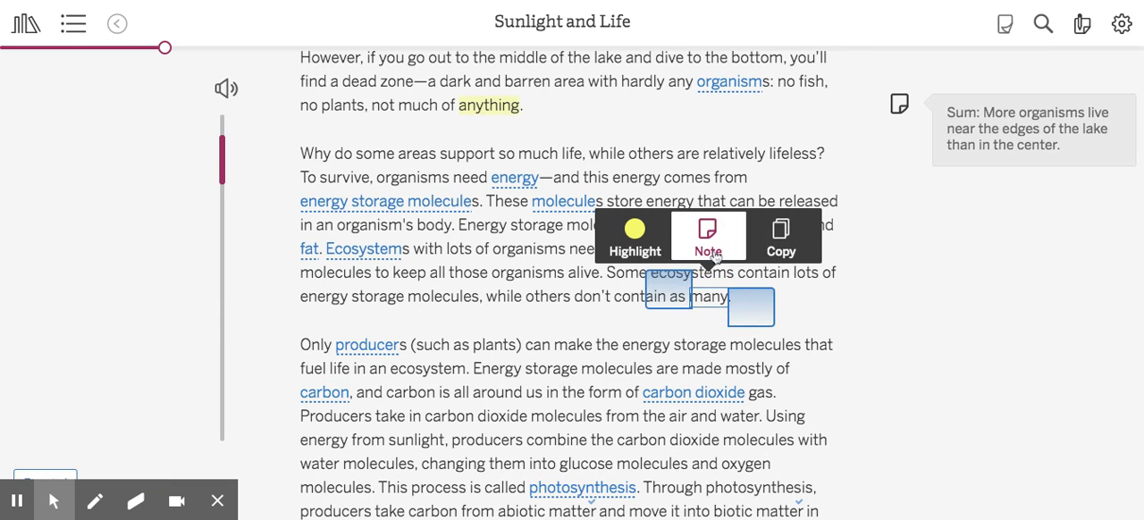
# - Save a note on 'many': ecosystems with lots of organisms need lots of energy storage molecules
pyautogui.click(708, 236)
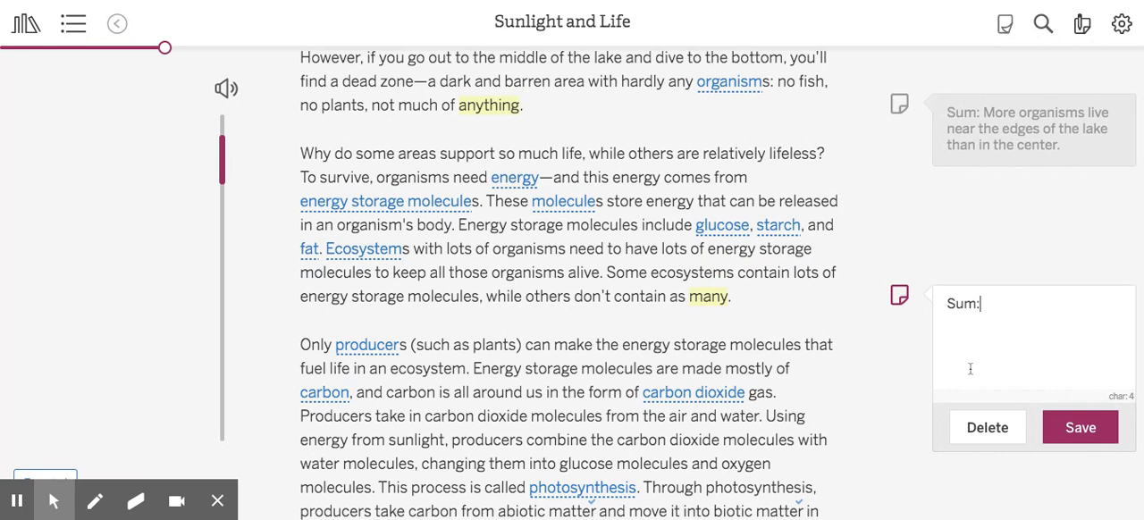
pyautogui.write('Ecosys')
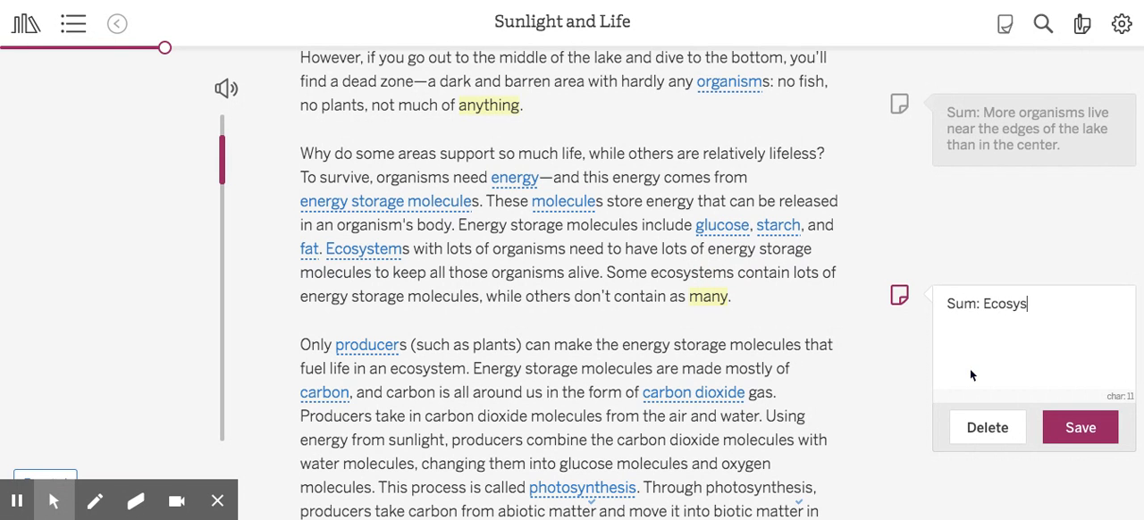
pyautogui.write('tems with lots of organisms')
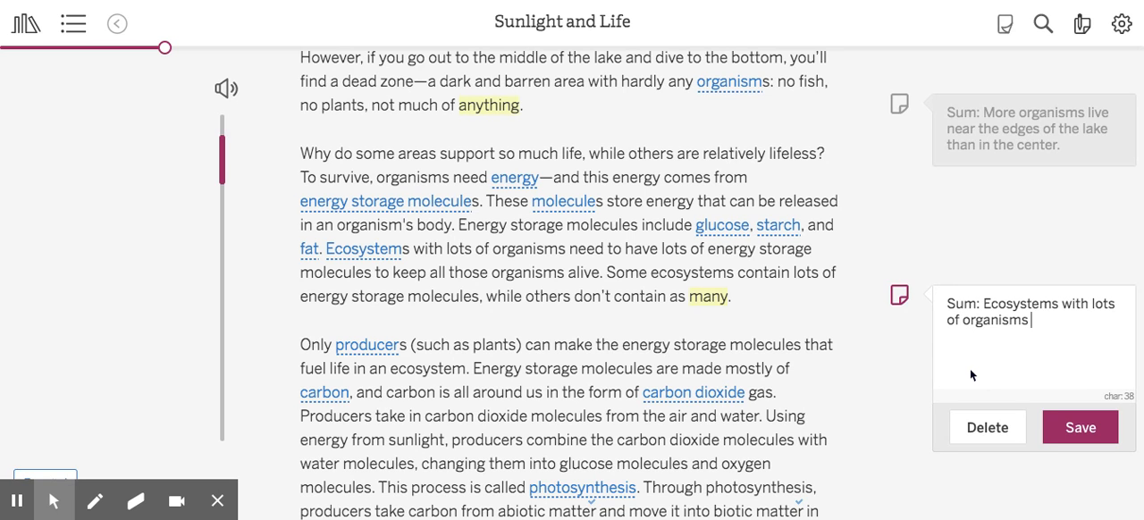
pyautogui.write('need lots of energy sto')
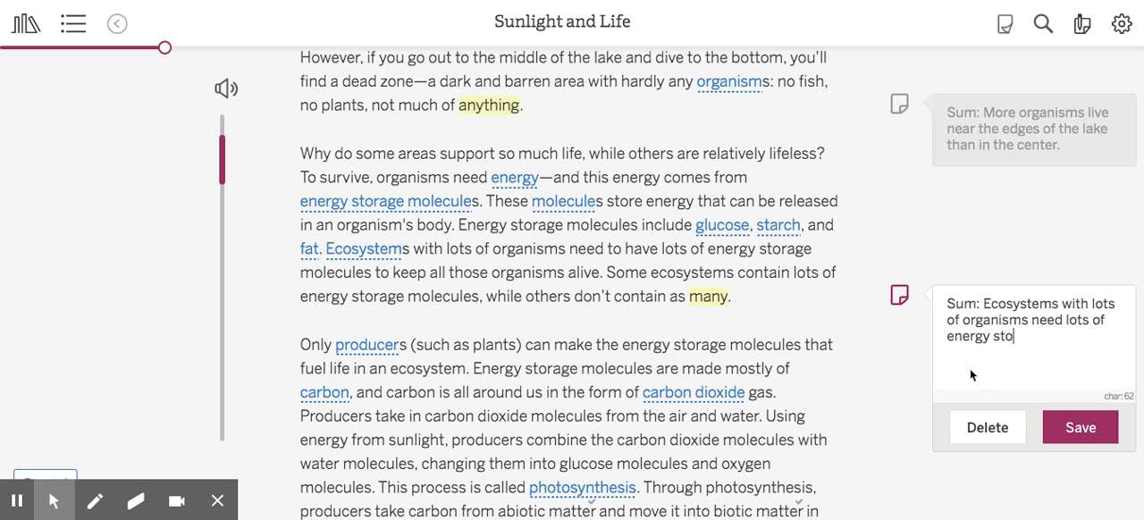
pyautogui.write('rage molecules')
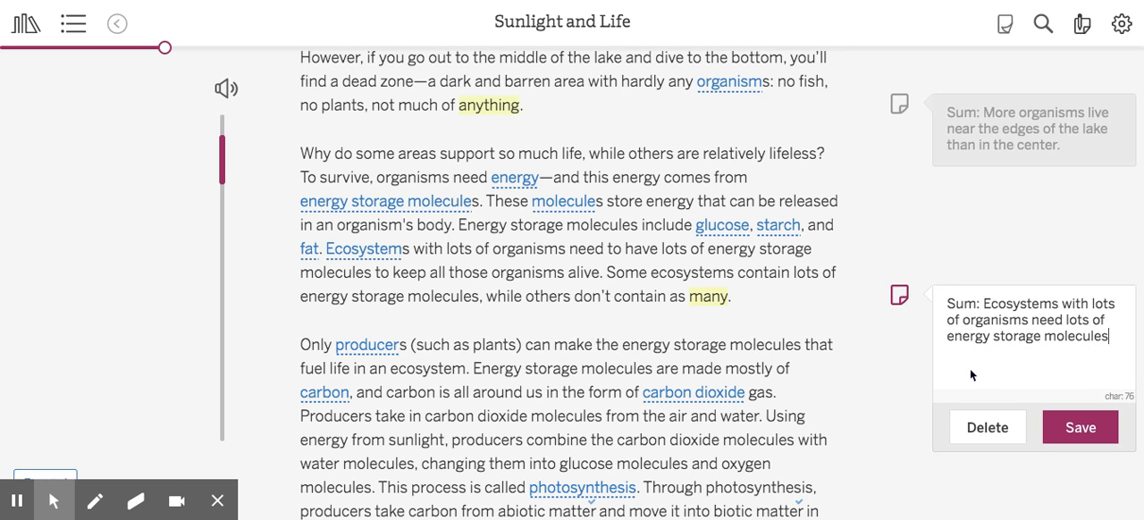
pyautogui.click(1079, 426)
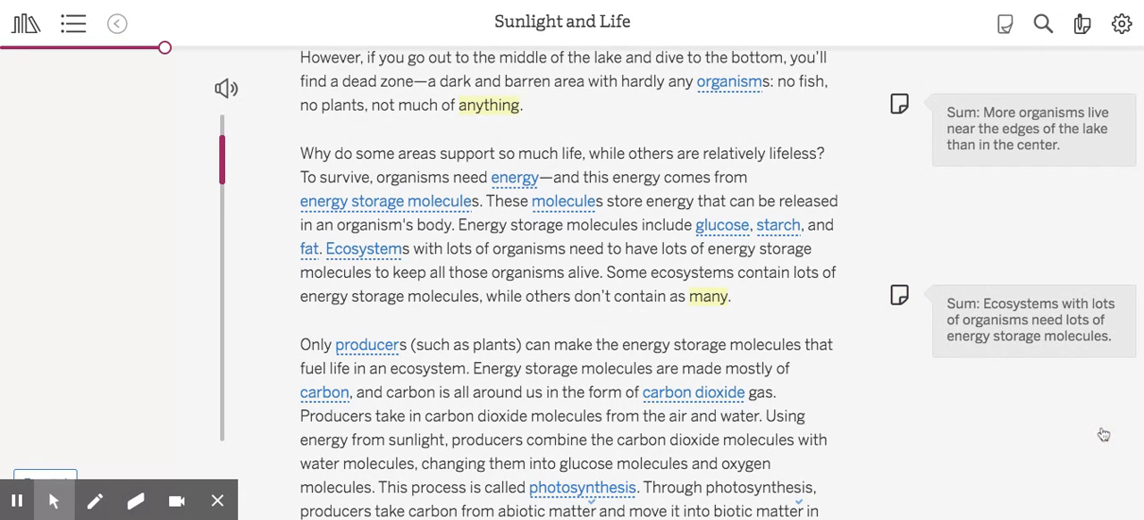